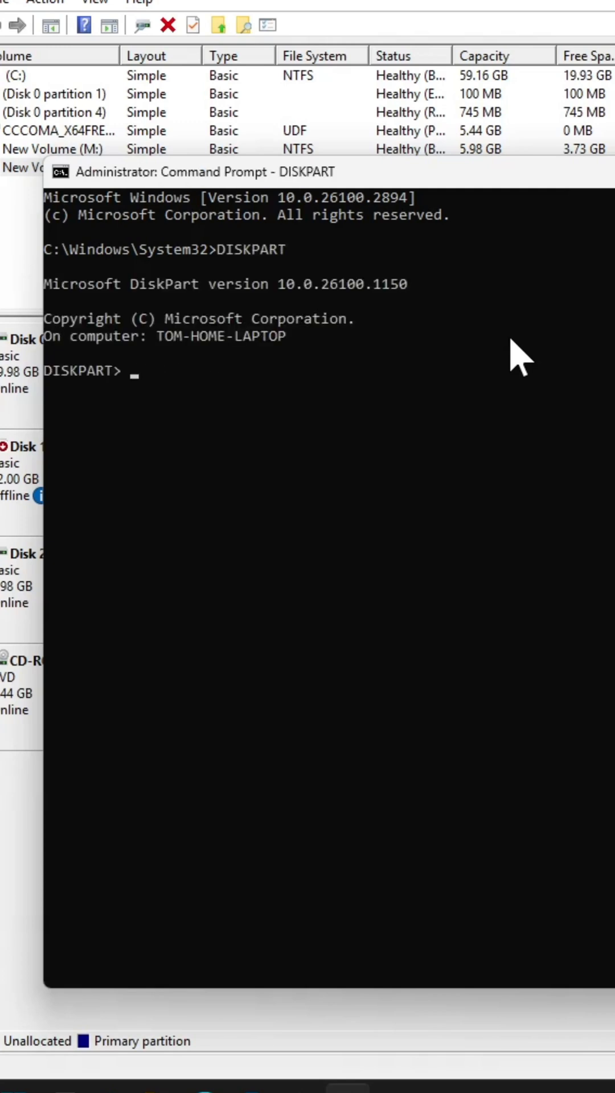
List the disks and make Disk 2, the 10 GB online disk, the selected disk.
{"action": "type", "text": "list disk"}
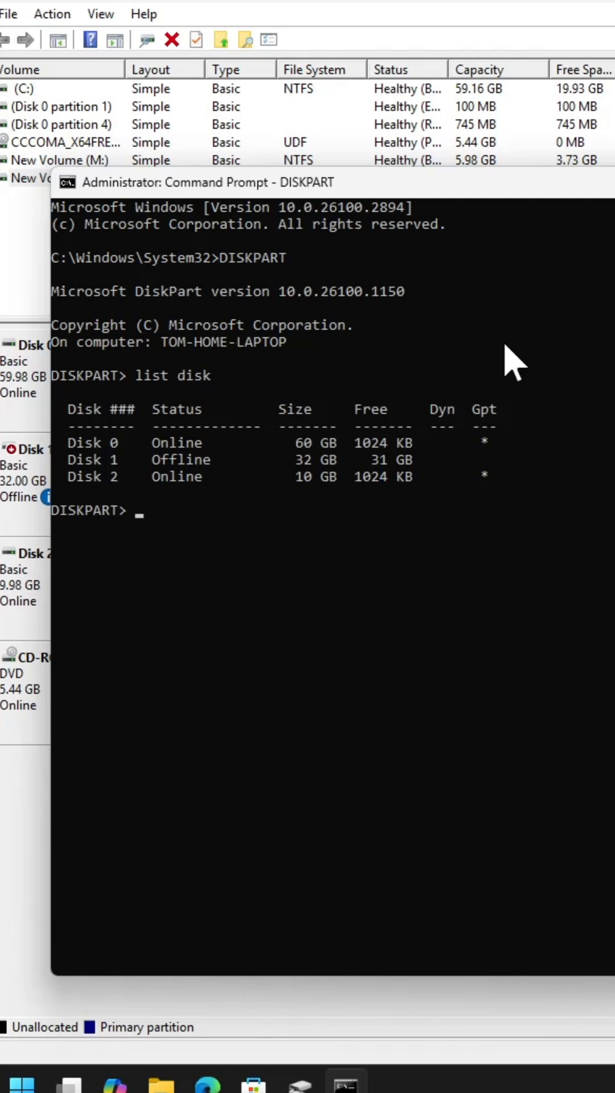
{"action": "type", "text": "s"}
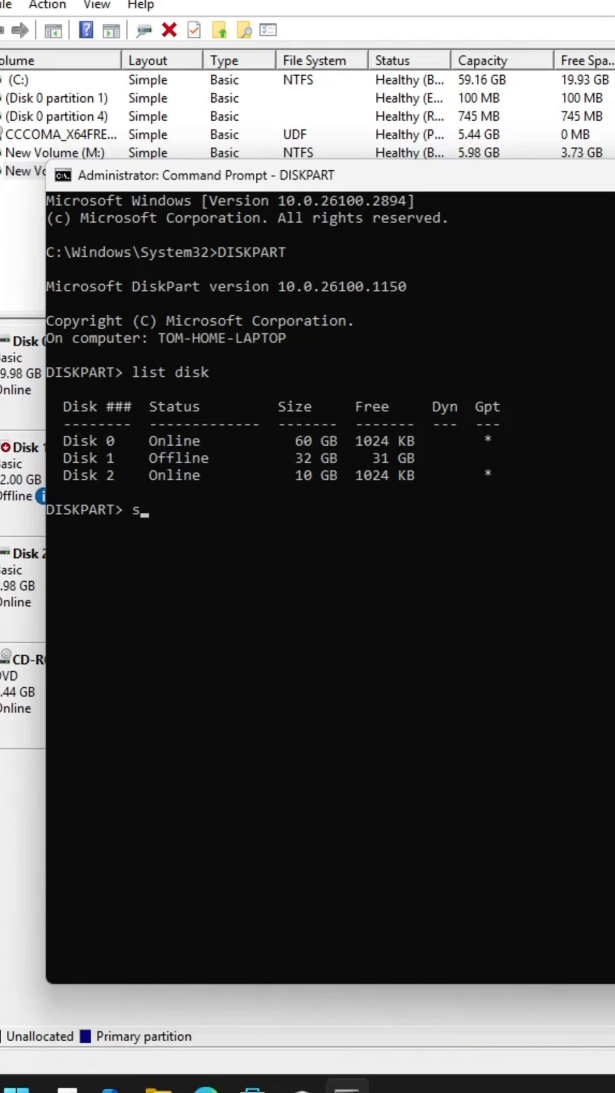
{"action": "type", "text": "el"}
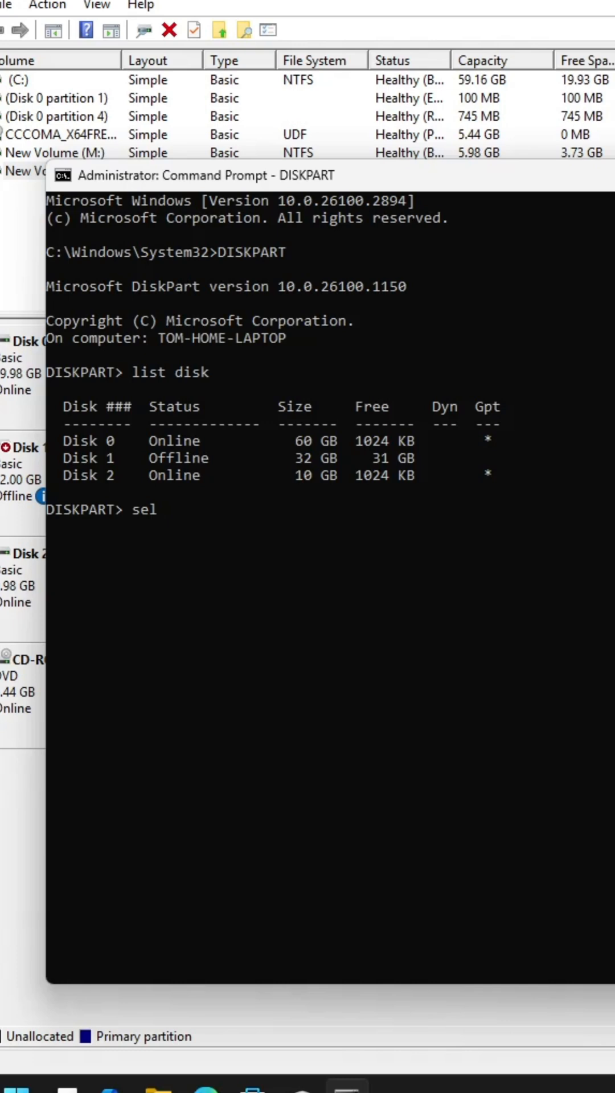
{"action": "type", "text": "e"}
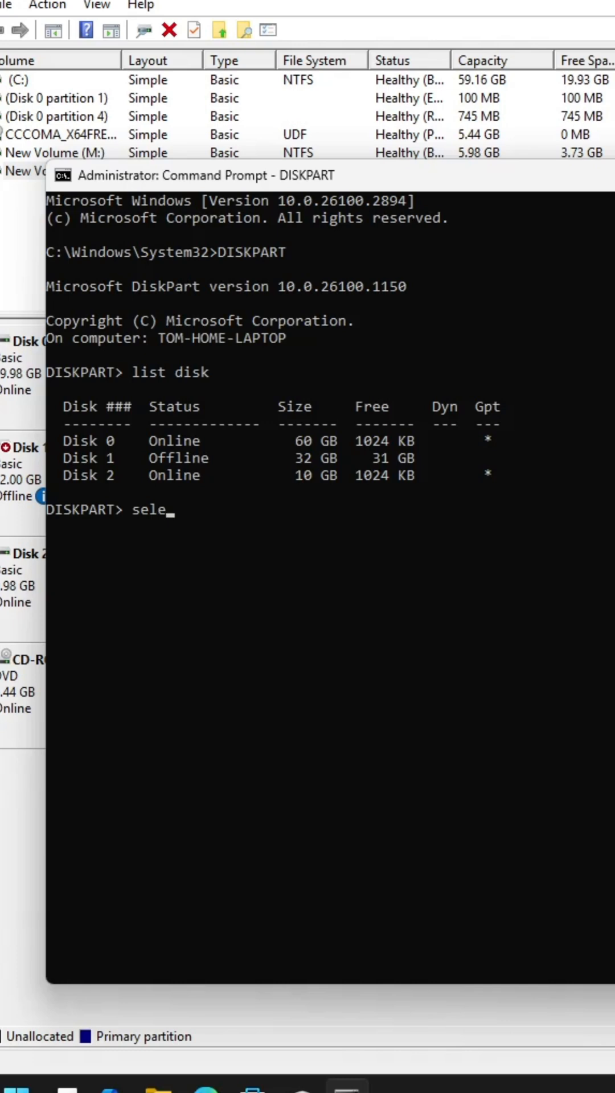
{"action": "type", "text": "ct"}
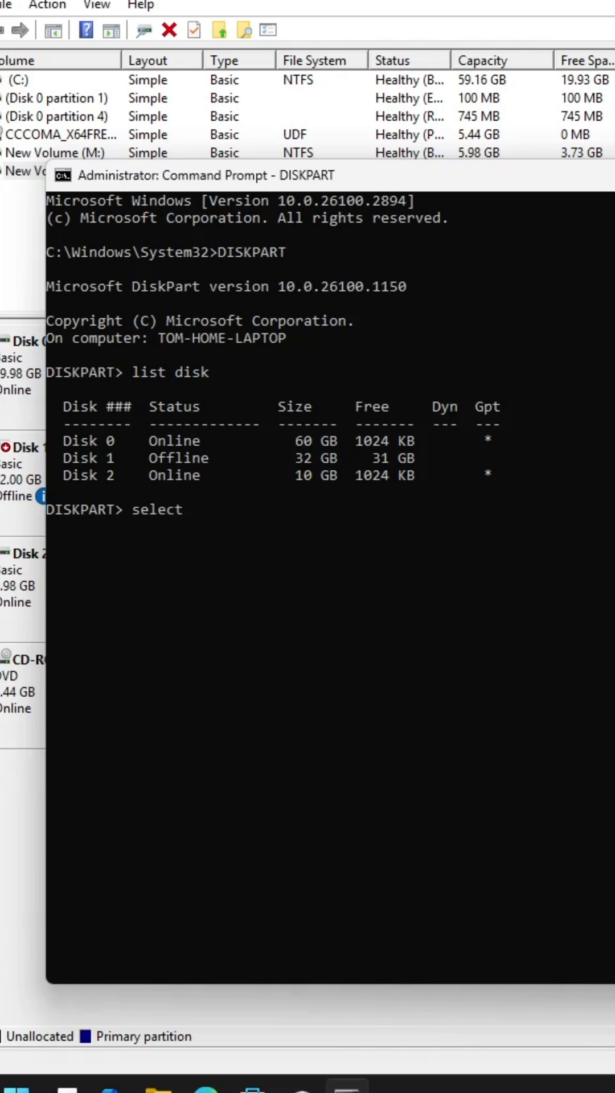
{"action": "type", "text": "disk"}
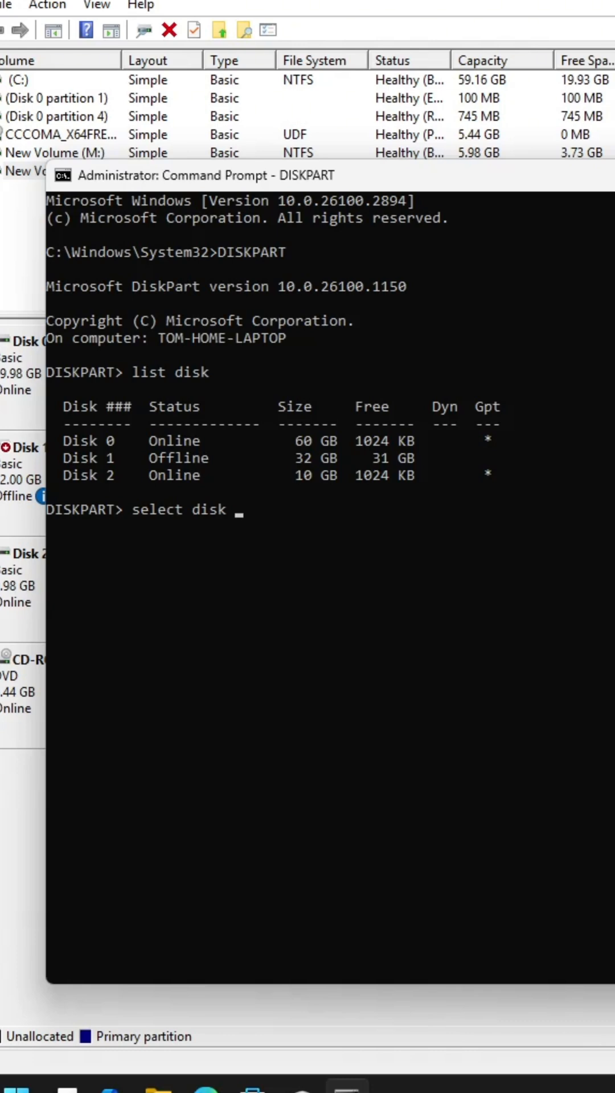
{"action": "type", "text": "2"}
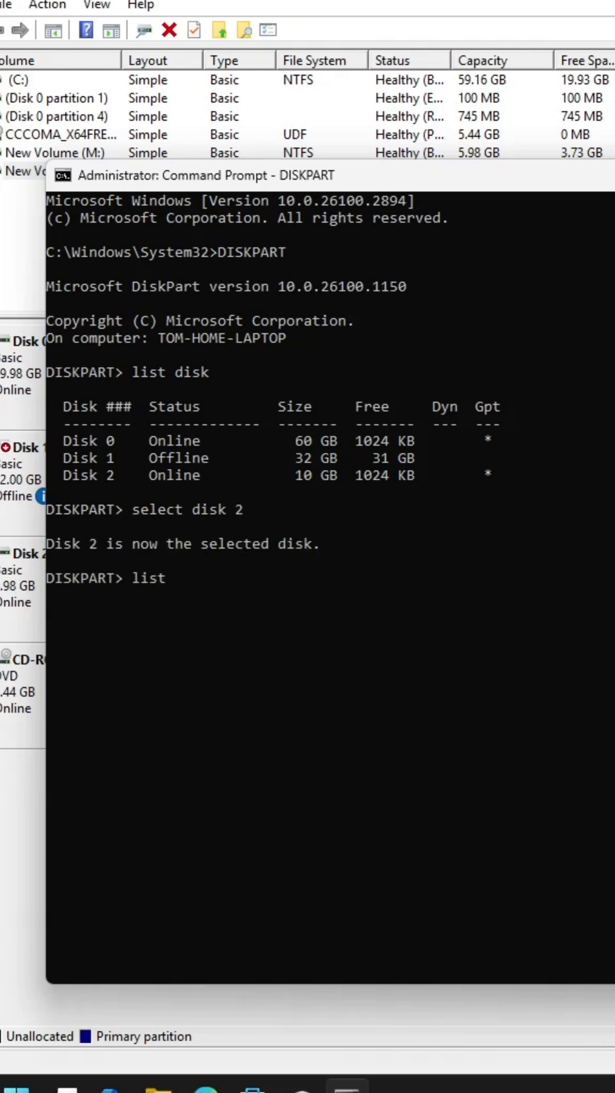
List the volumes and make Volume 5, the 4096 MB New Volume, the selected volume.
{"action": "type", "text": "volume"}
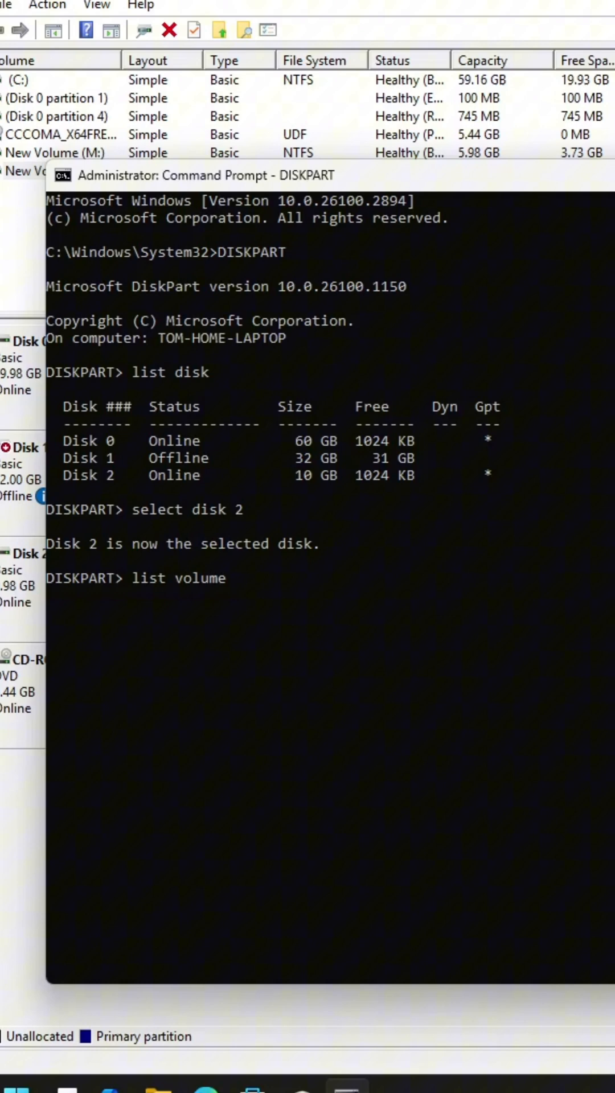
{"action": "key", "text": "Enter"}
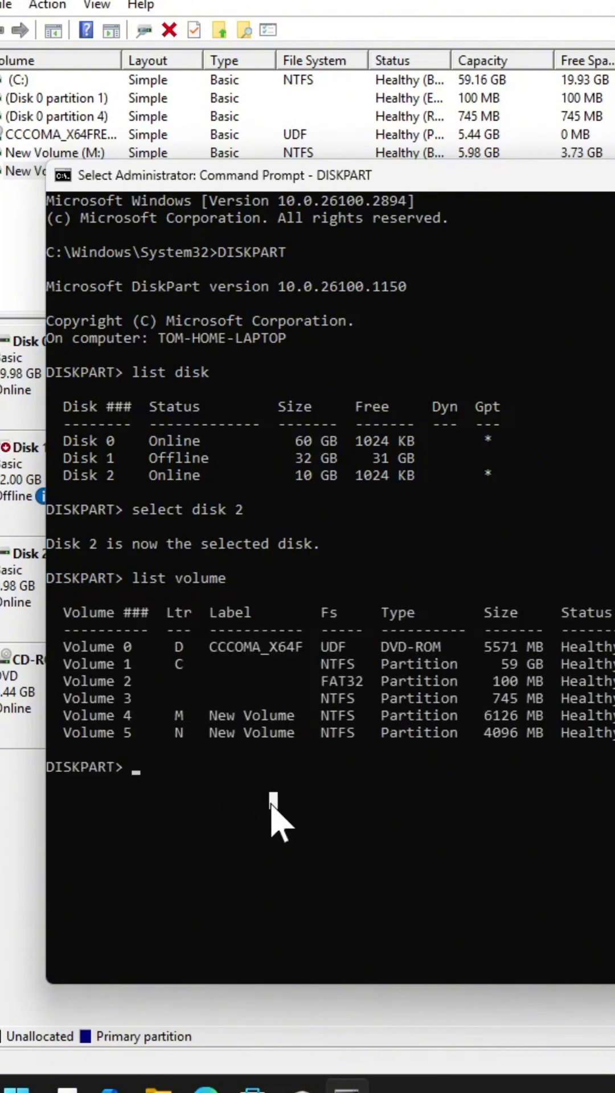
{"action": "type", "text": "select volu"}
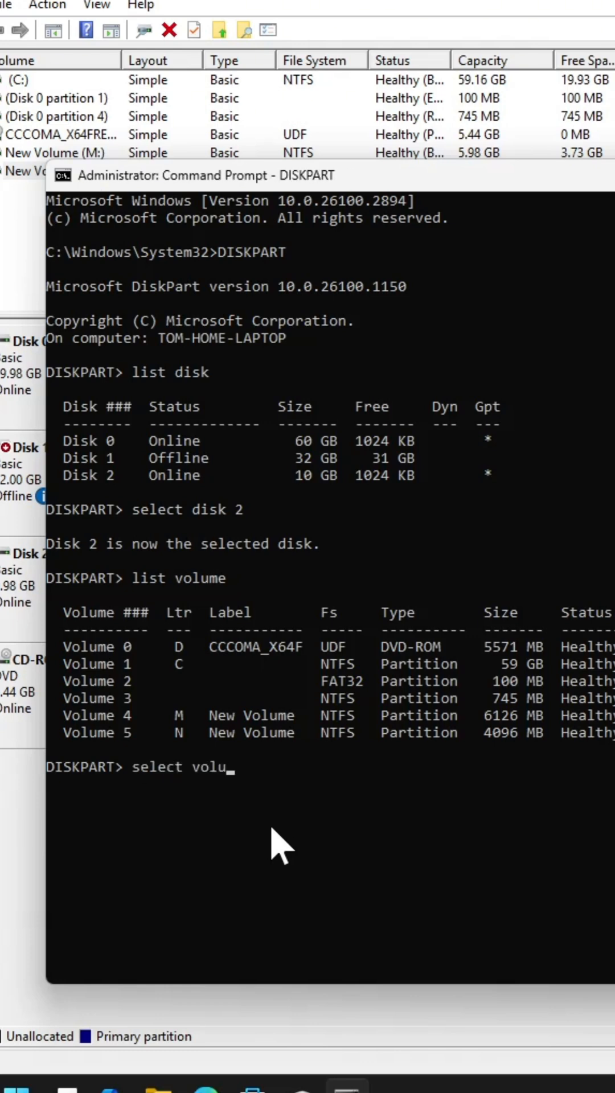
{"action": "type", "text": "me"}
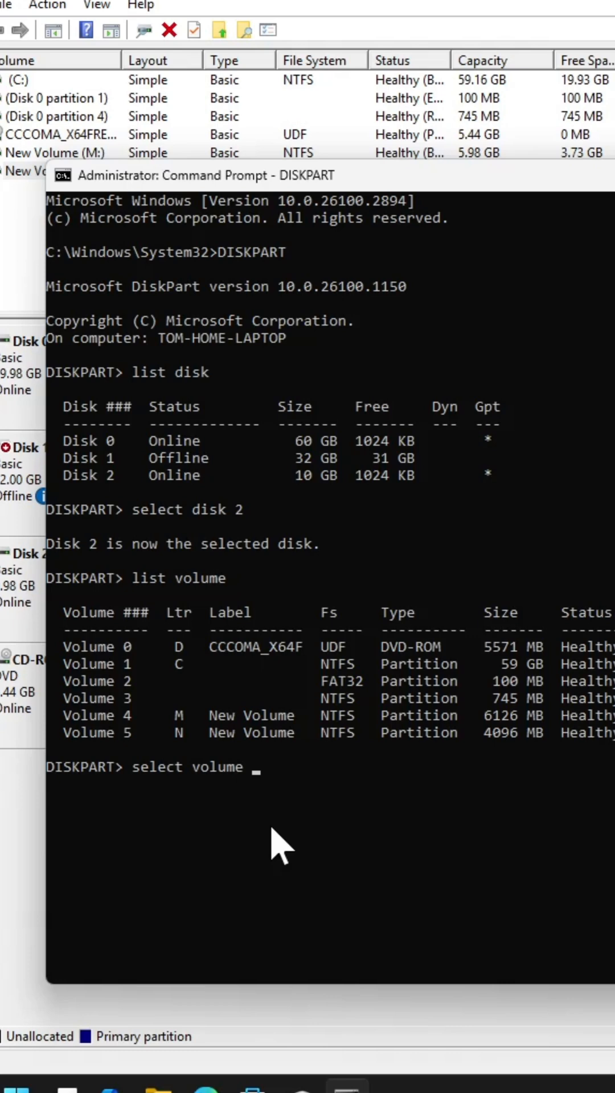
{"action": "type", "text": "5"}
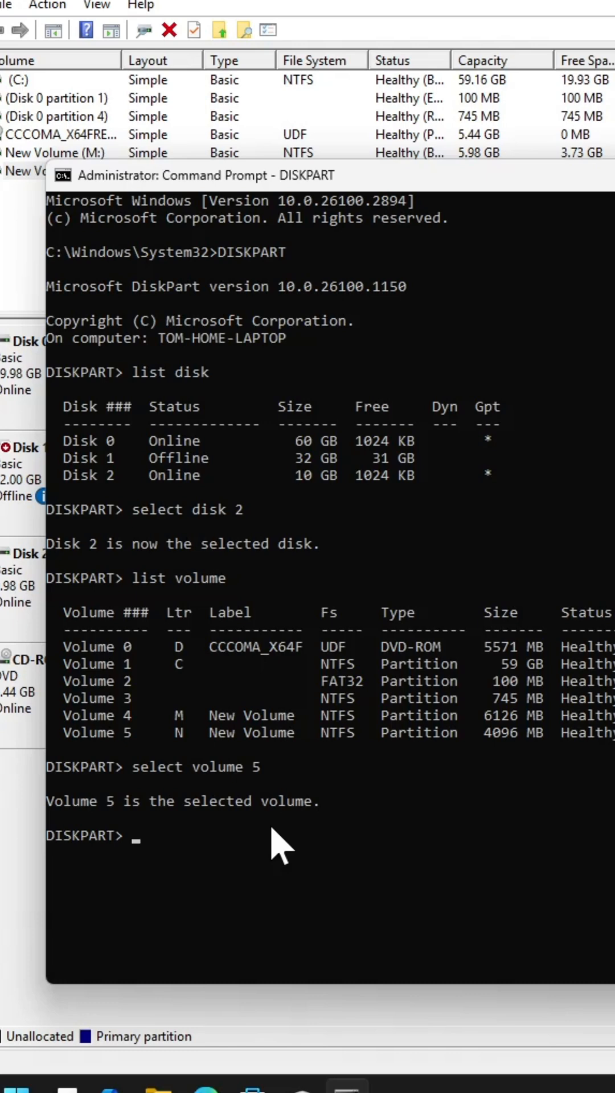
Enter 'shrink desired=2048' for the selected volume, ready to run.
{"action": "type", "text": "shr"}
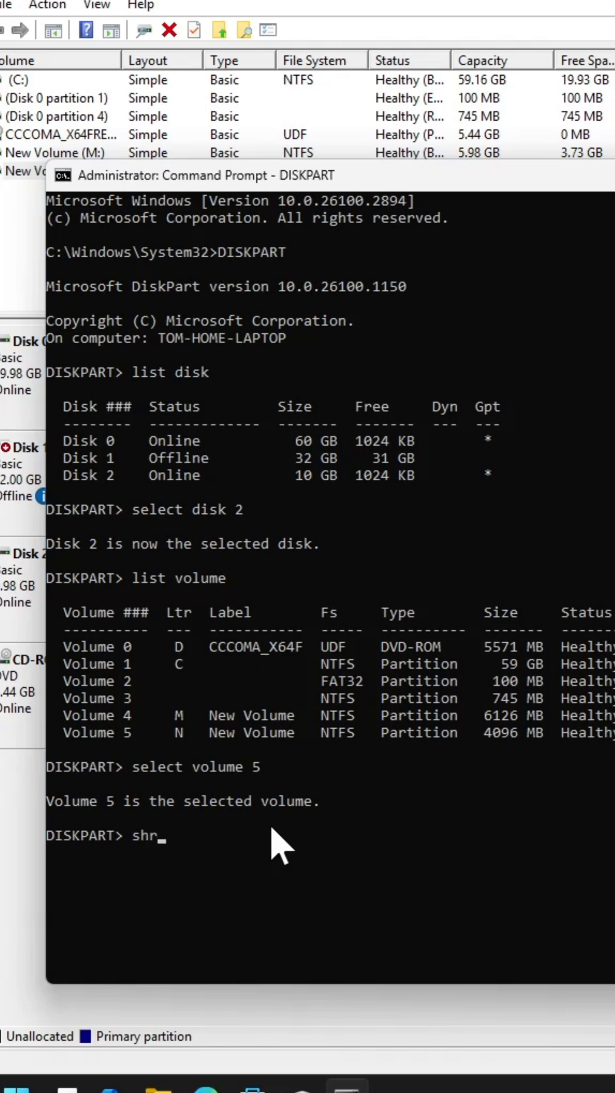
{"action": "type", "text": "i"}
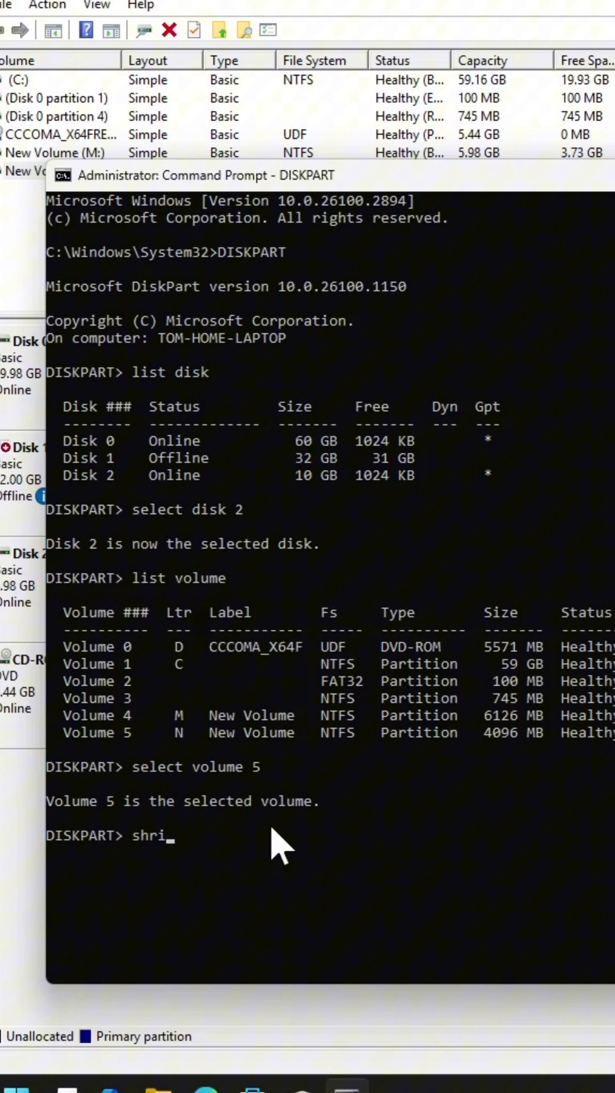
{"action": "type", "text": "nk"}
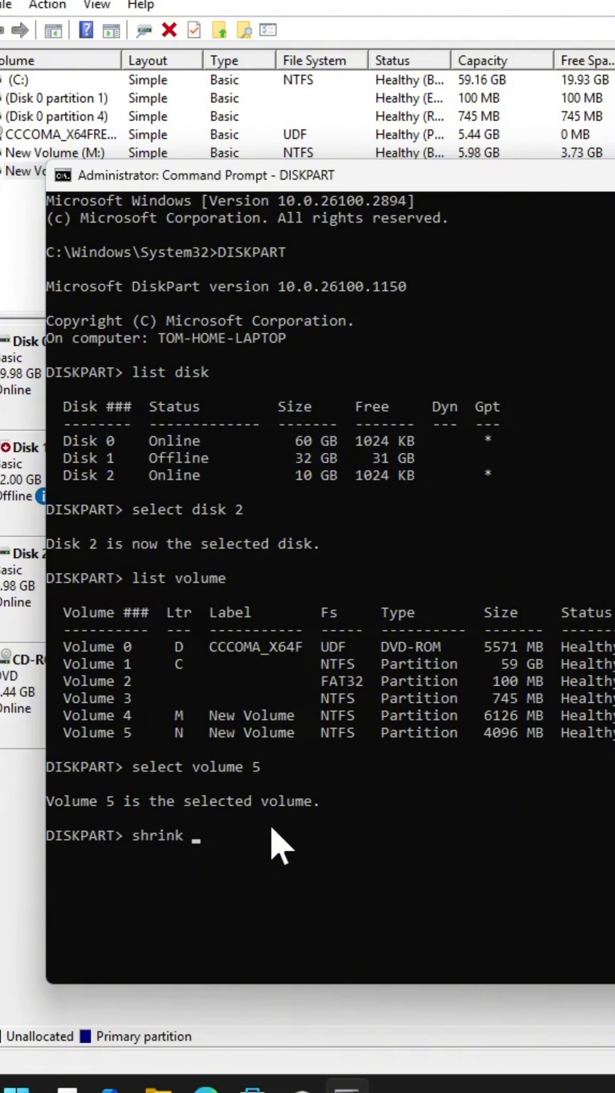
{"action": "type", "text": "des"}
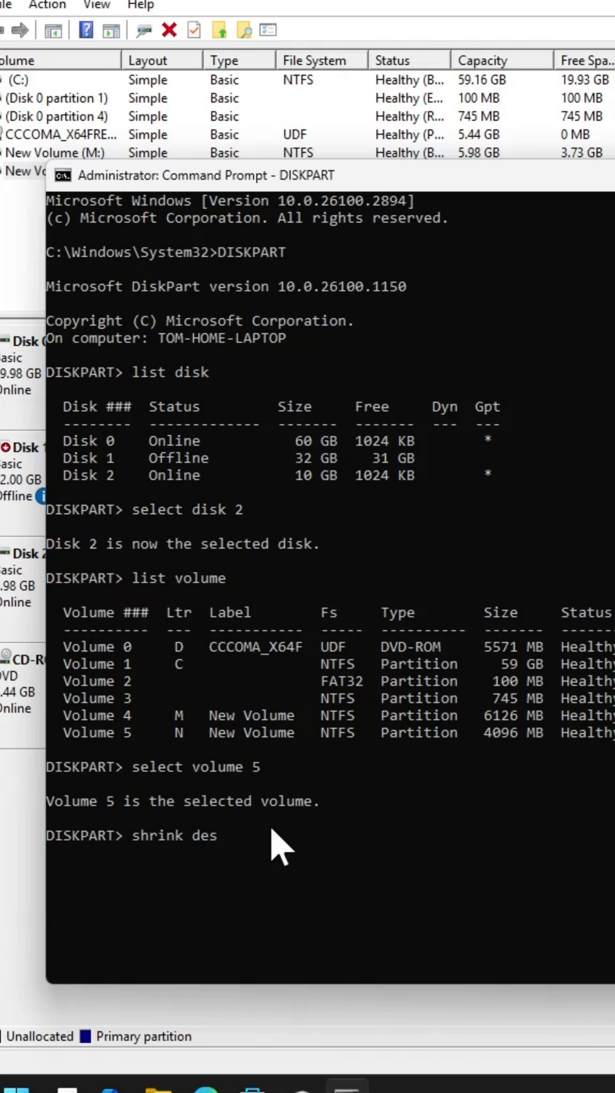
{"action": "type", "text": "i"}
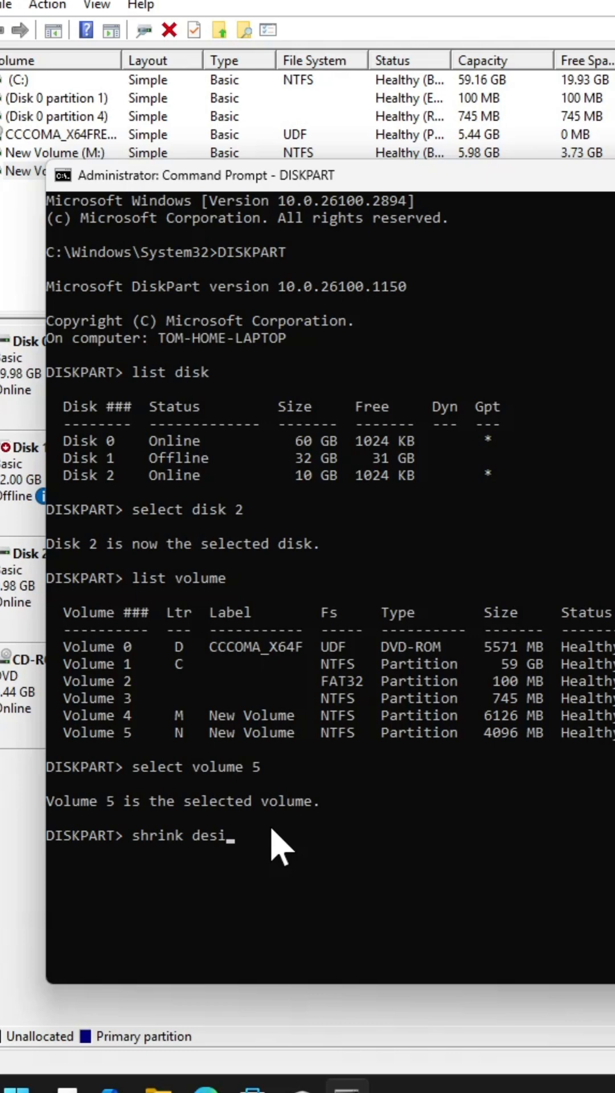
{"action": "type", "text": "red="}
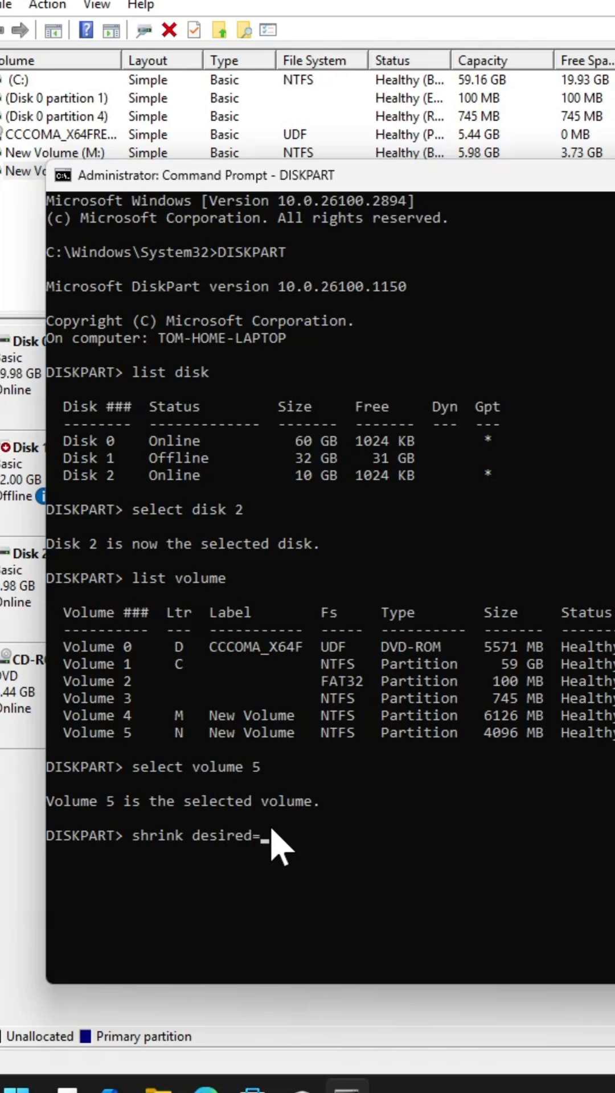
{"action": "type", "text": "20"}
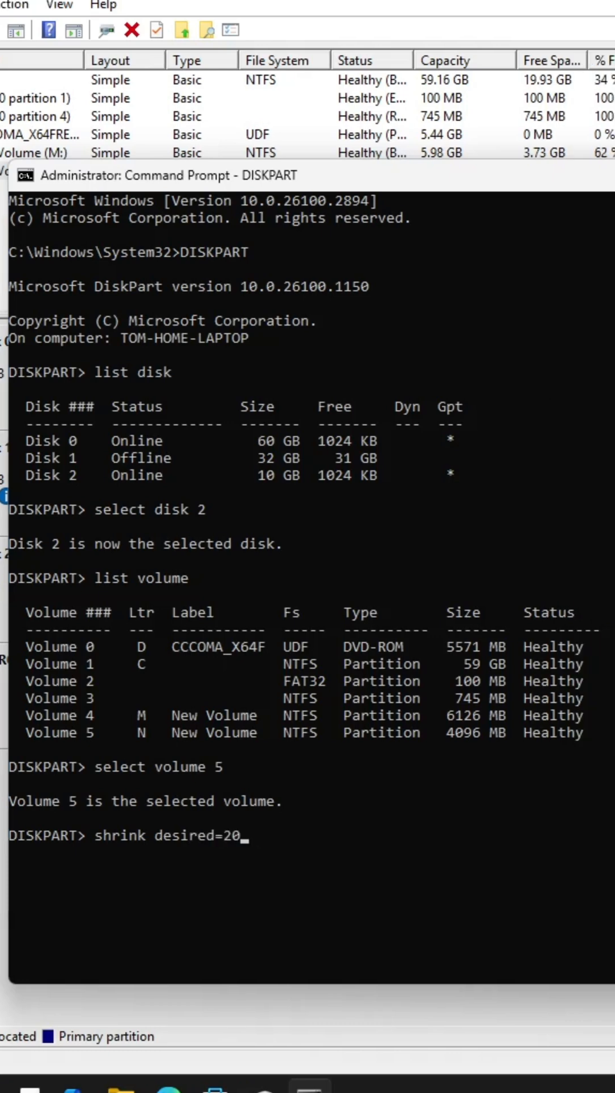
{"action": "type", "text": "48"}
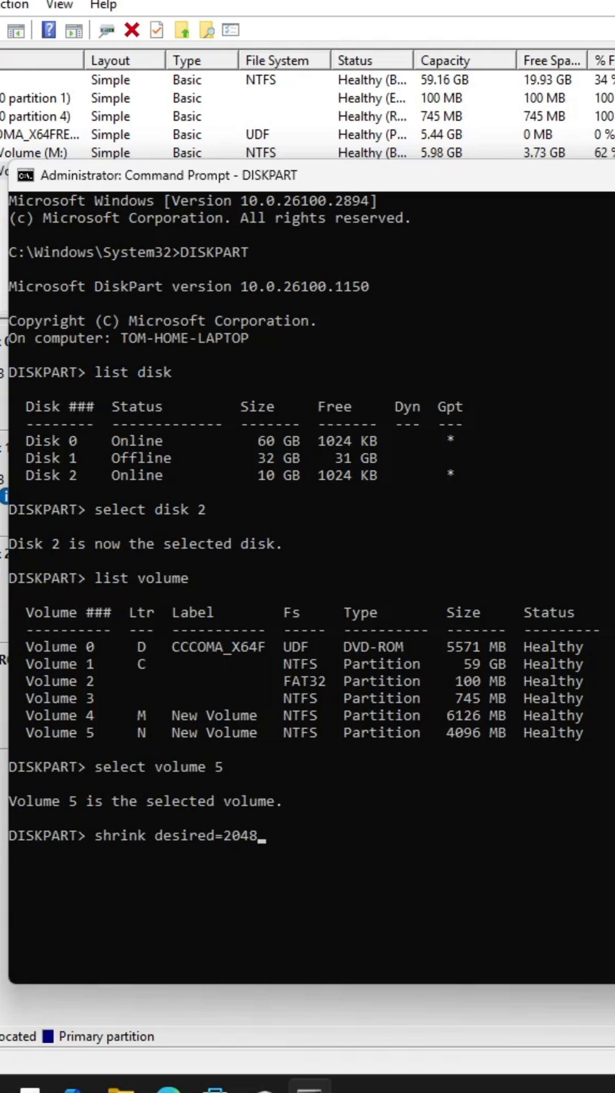